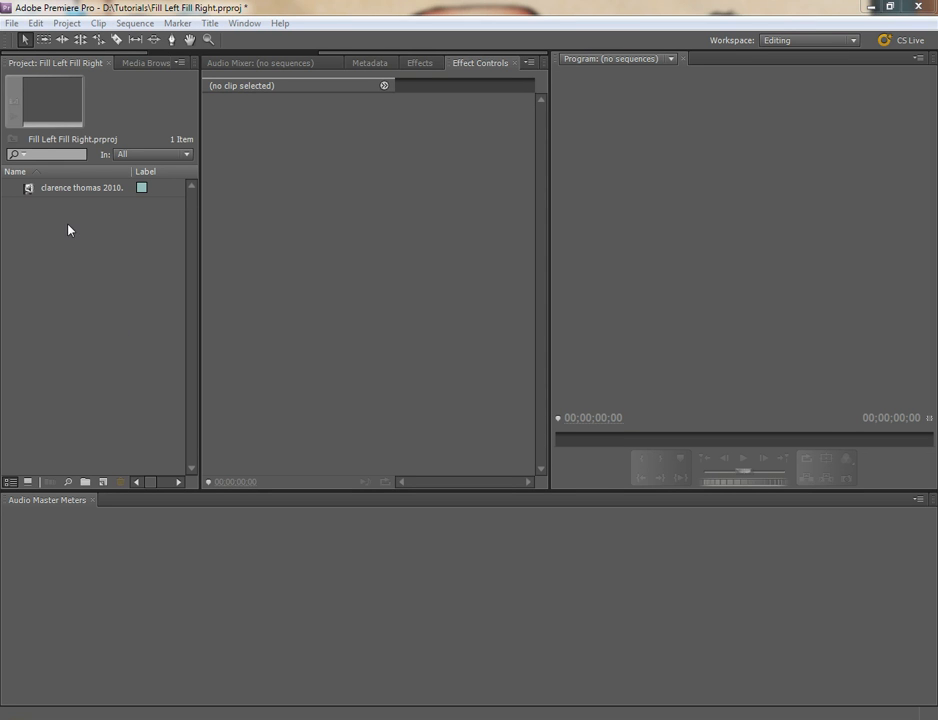
Build a sequence from the clarence thomas clip and break its stereo audio out to Left and Right mono clips.
{"action": "left_click", "coordinate": [80, 188]}
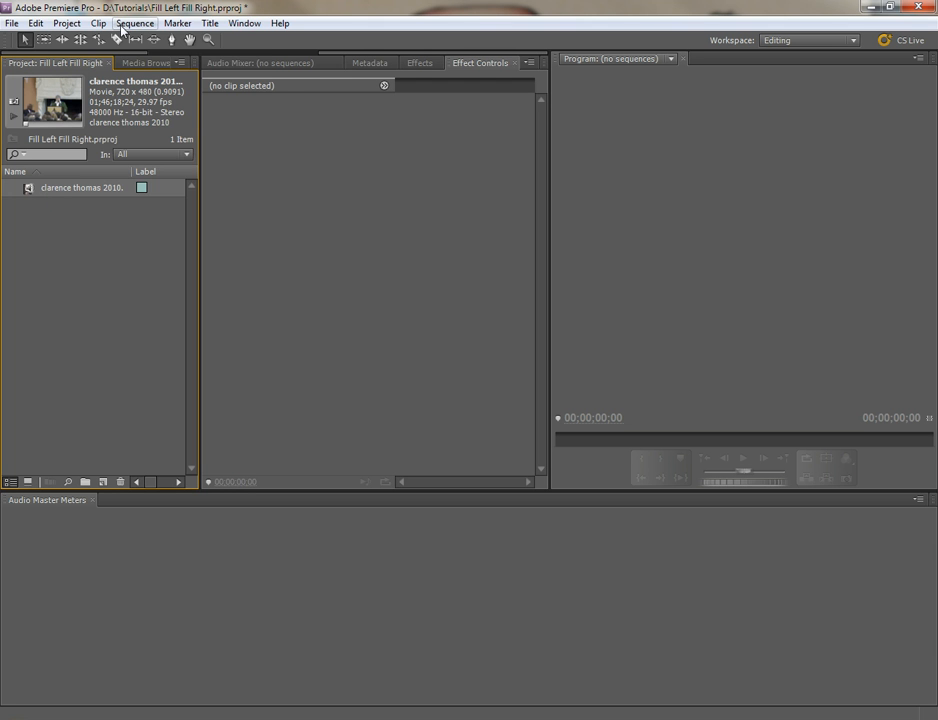
{"action": "left_click", "coordinate": [98, 24]}
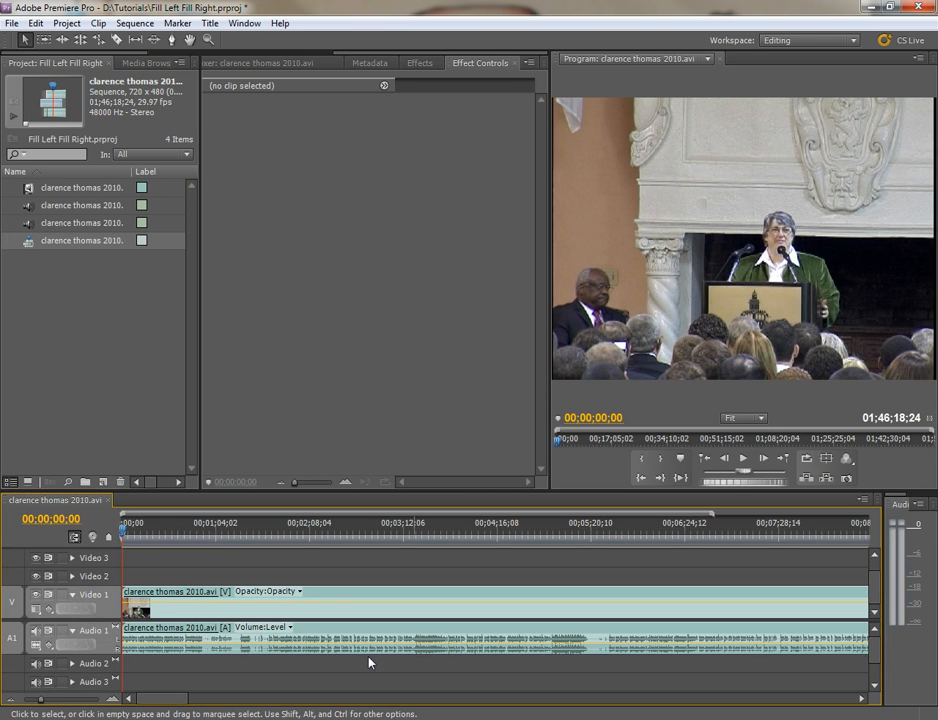
{"action": "mouse_move", "coordinate": [240, 570]}
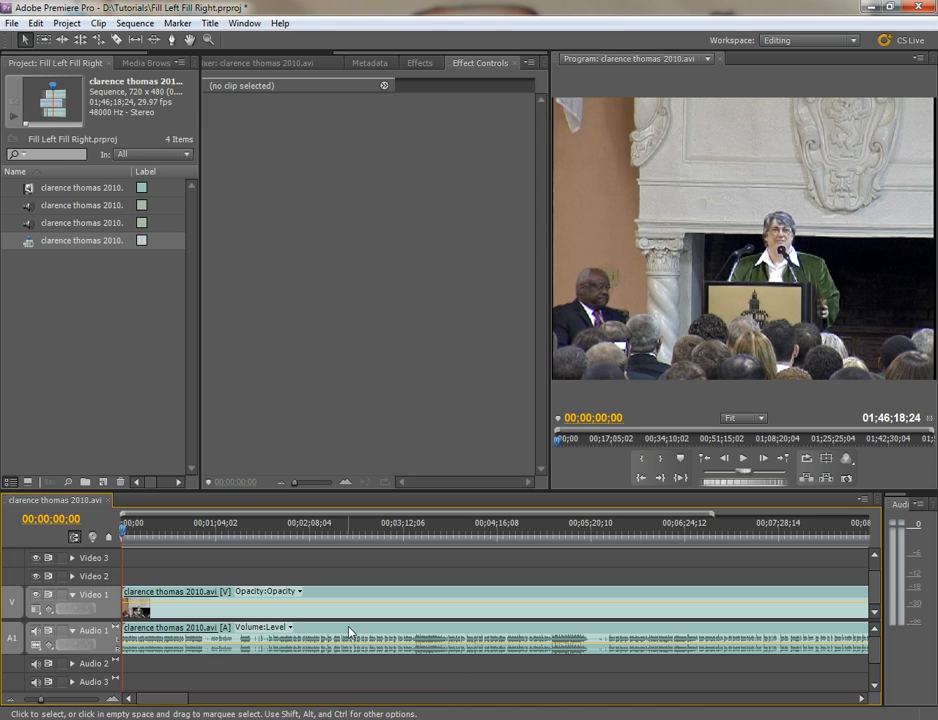
{"action": "left_click", "coordinate": [350, 638]}
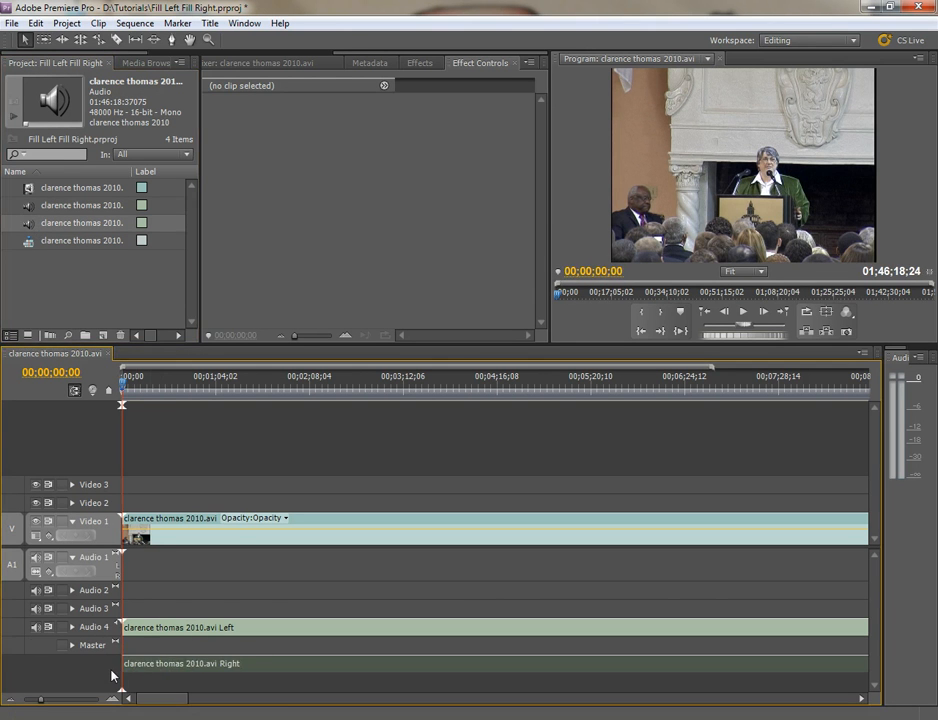
Delete the empty audio tracks so Left sits on Audio 1 and Right on Audio 2, then show History.
{"action": "right_click", "coordinate": [90, 556]}
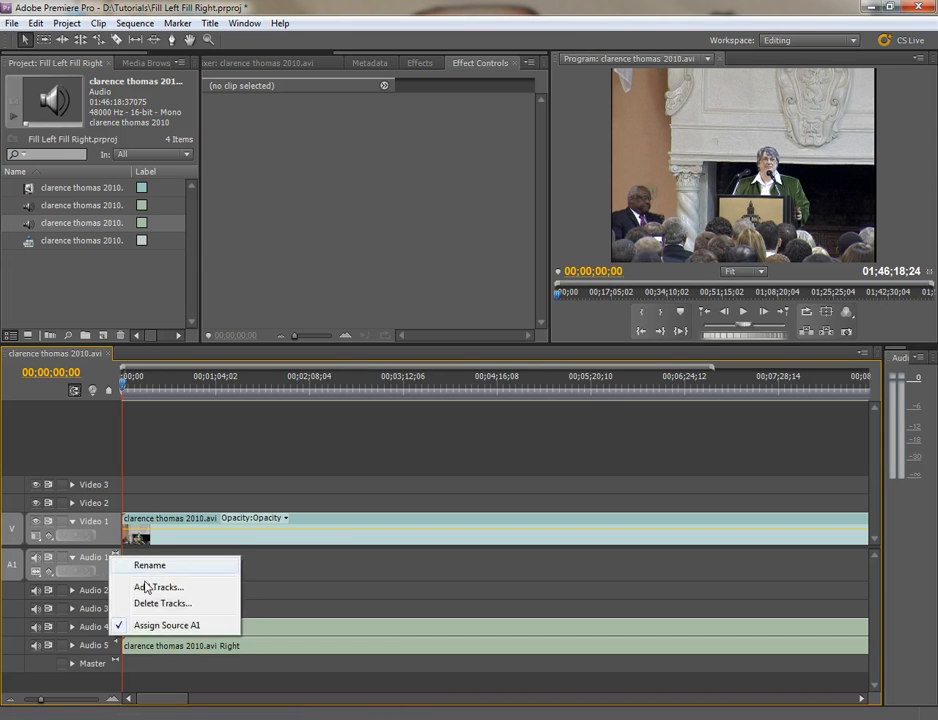
{"action": "left_click", "coordinate": [162, 604]}
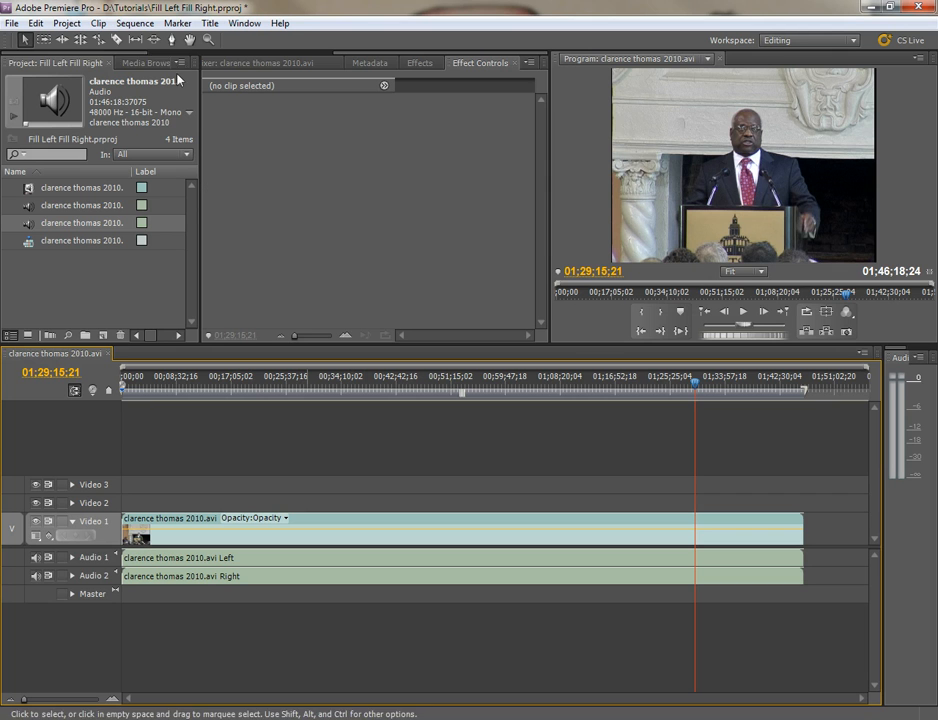
{"action": "left_click", "coordinate": [144, 62]}
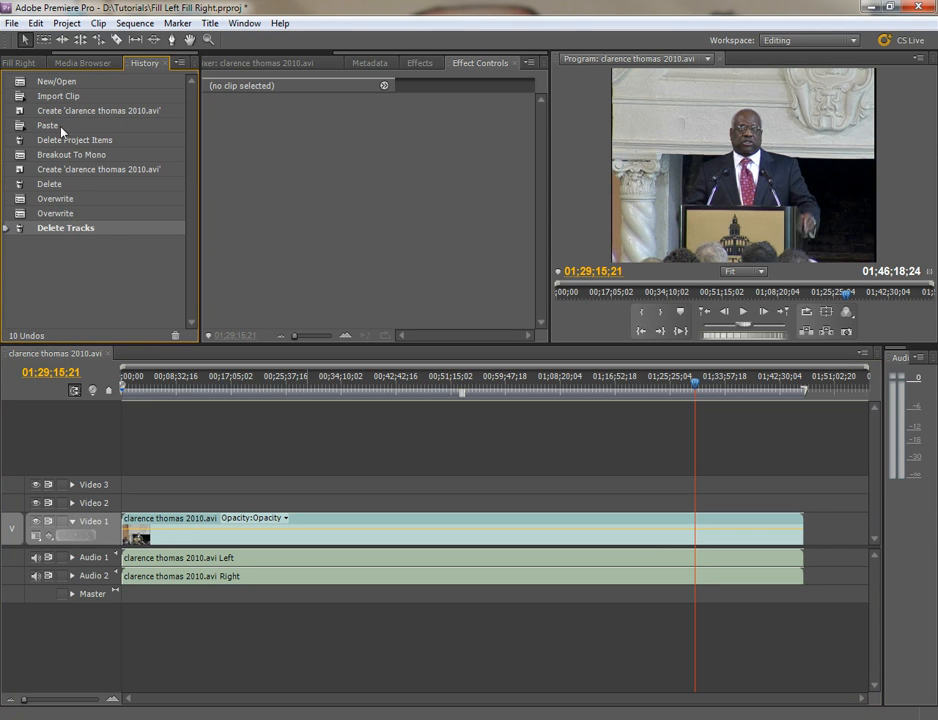
{"action": "mouse_move", "coordinate": [50, 108]}
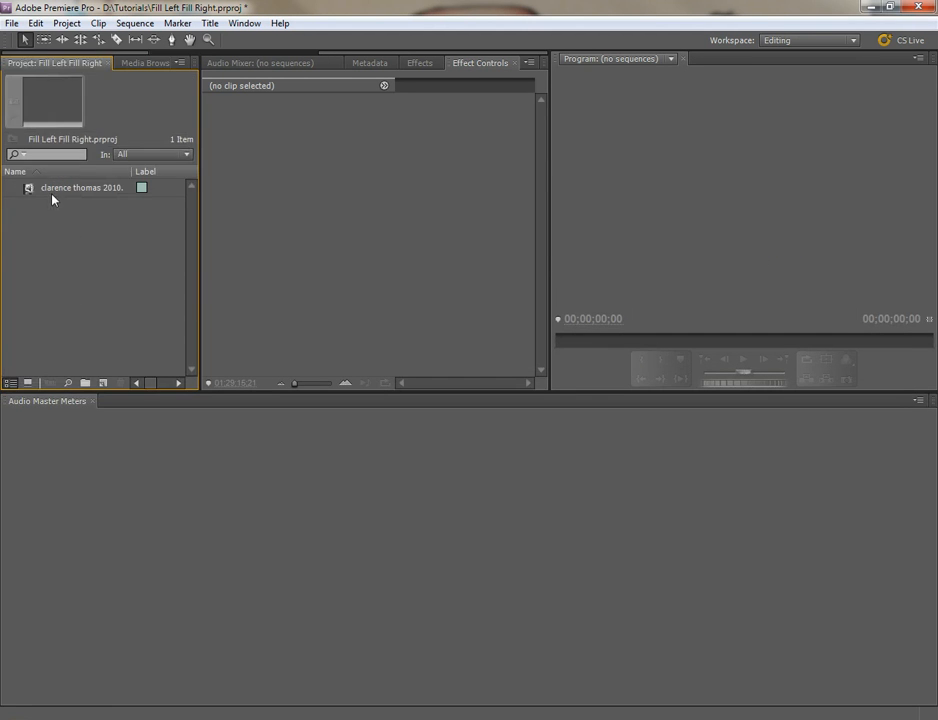
Make a fresh sequence from the clip and Alt-drag its stereo audio from Audio 1 onto Audio 2.
{"action": "left_click", "coordinate": [80, 188]}
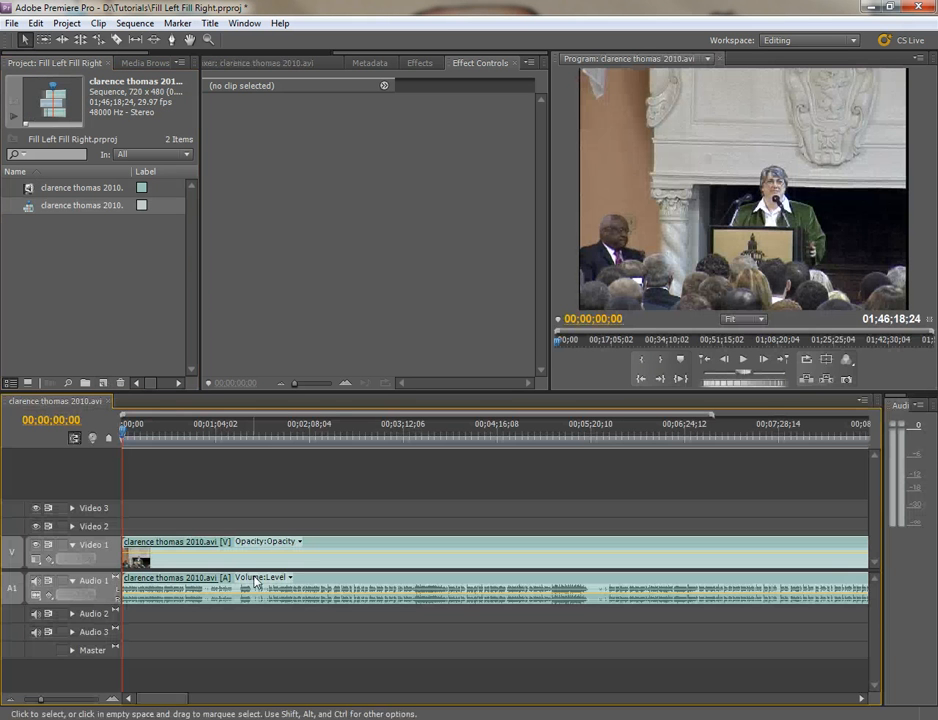
{"action": "mouse_move", "coordinate": [344, 588]}
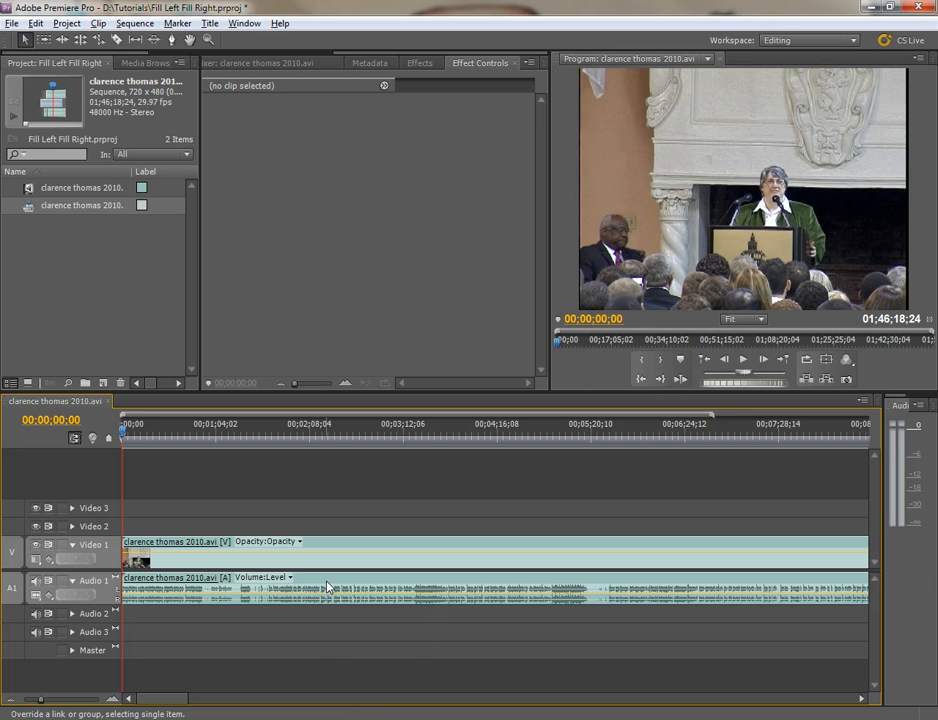
{"action": "left_click", "coordinate": [300, 588]}
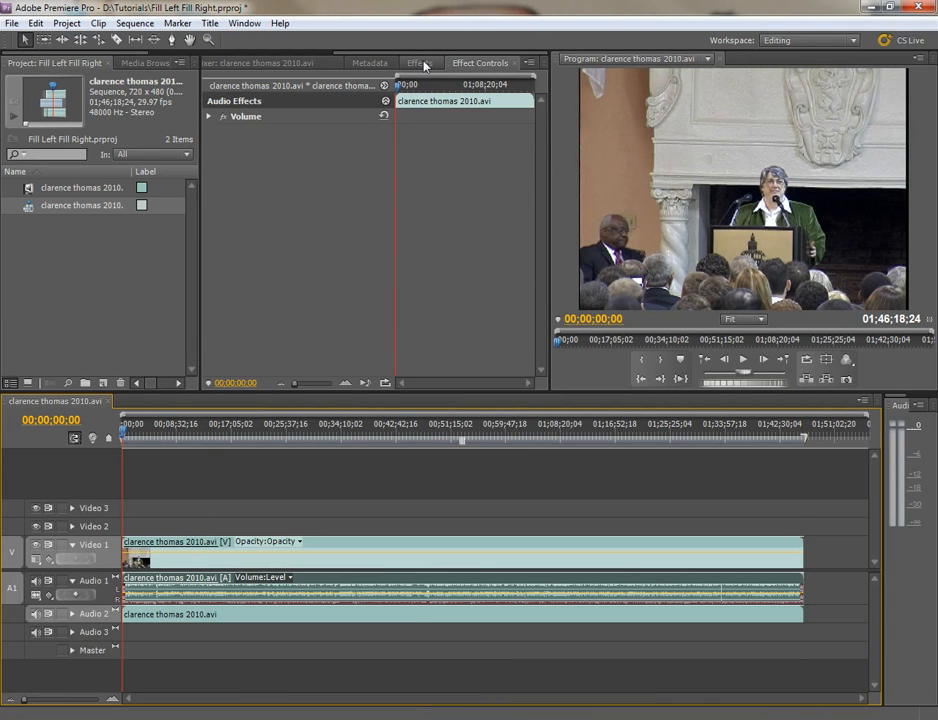
Search the Effects panel for 'fill' to find Fill Left/Fill Right, then show the Audio Mixer.
{"action": "left_click", "coordinate": [420, 62]}
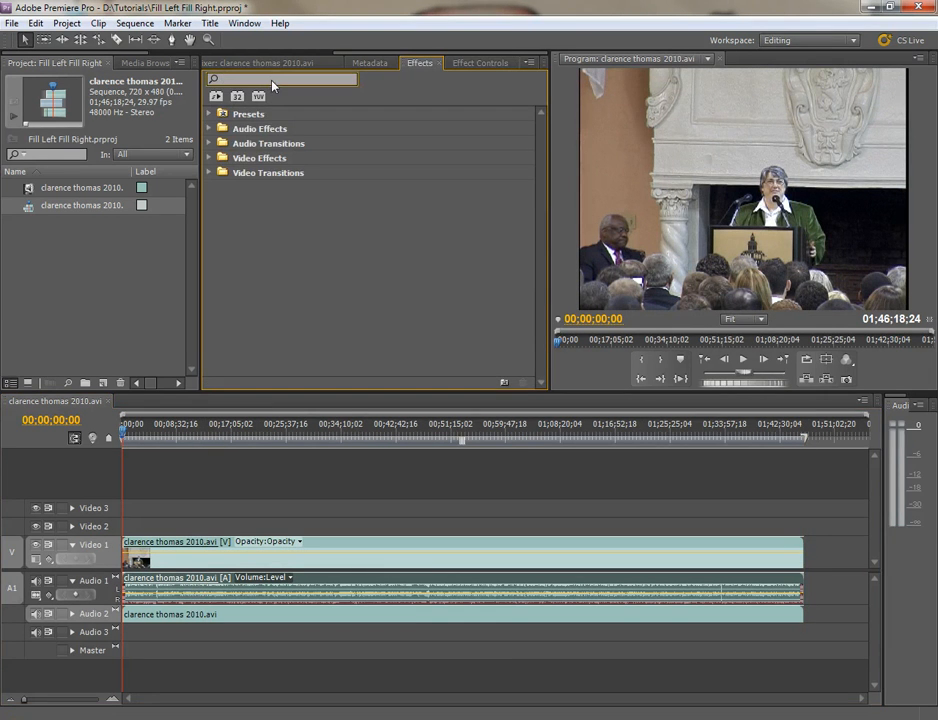
{"action": "type", "text": "fill"}
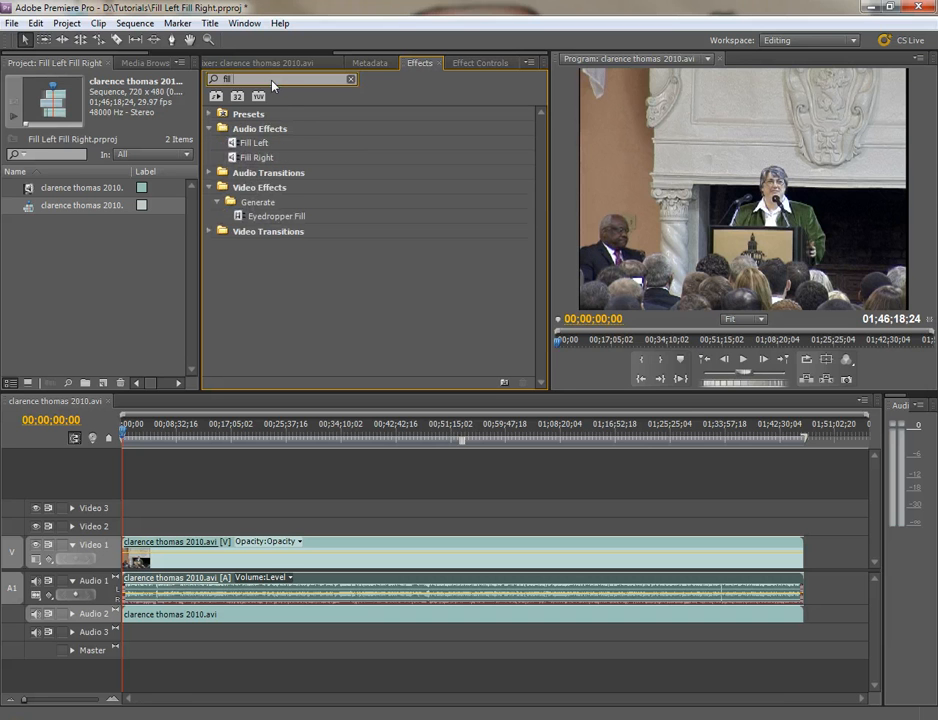
{"action": "mouse_move", "coordinate": [254, 144]}
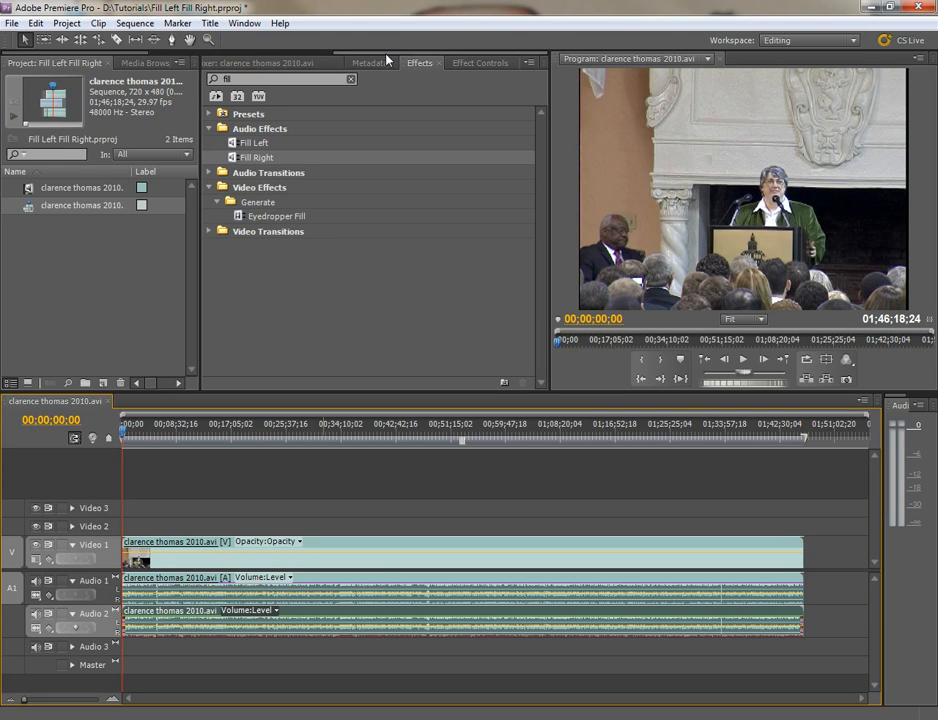
{"action": "left_click", "coordinate": [430, 62]}
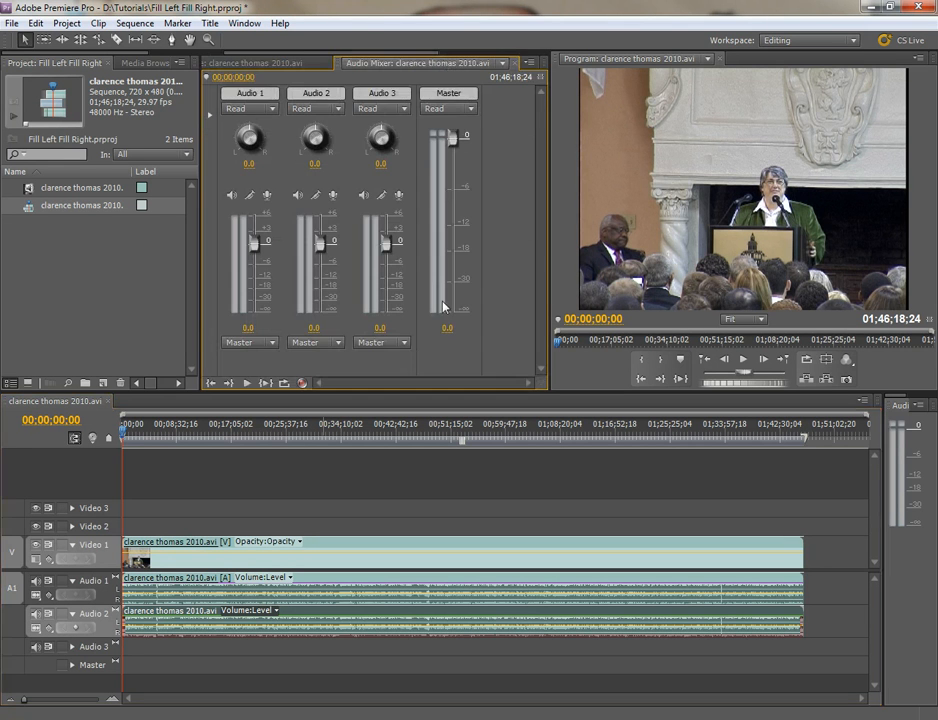